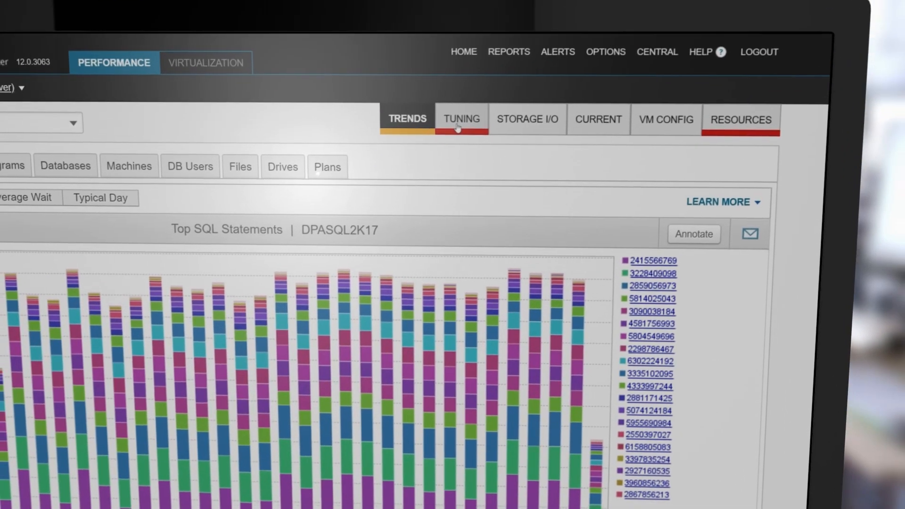
- Switch to the Tuning tab to list table tuning advisors for August 8
{"action": "left_click", "coordinate": [461, 119]}
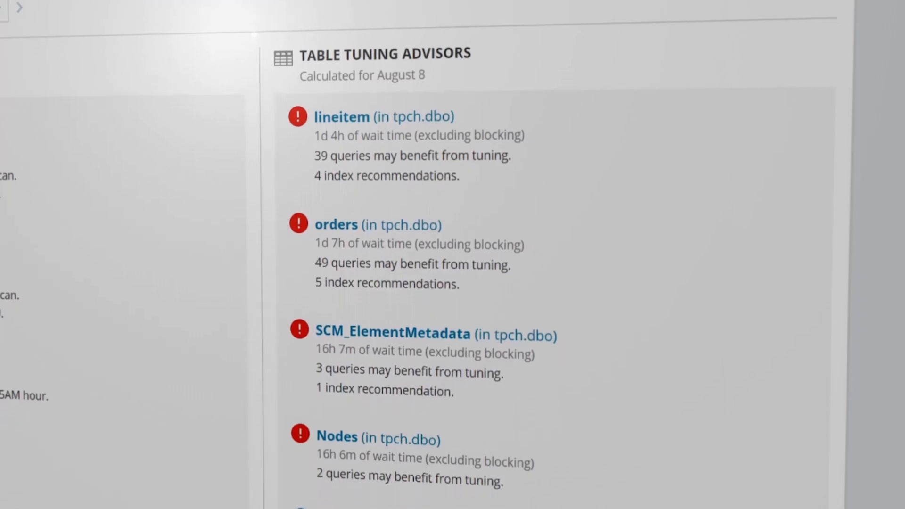
- Scroll past the Query Advisors down to the lineitem entry under Table Tuning Advisors
{"action": "scroll", "scroll_direction": "down", "scroll_amount": 3}
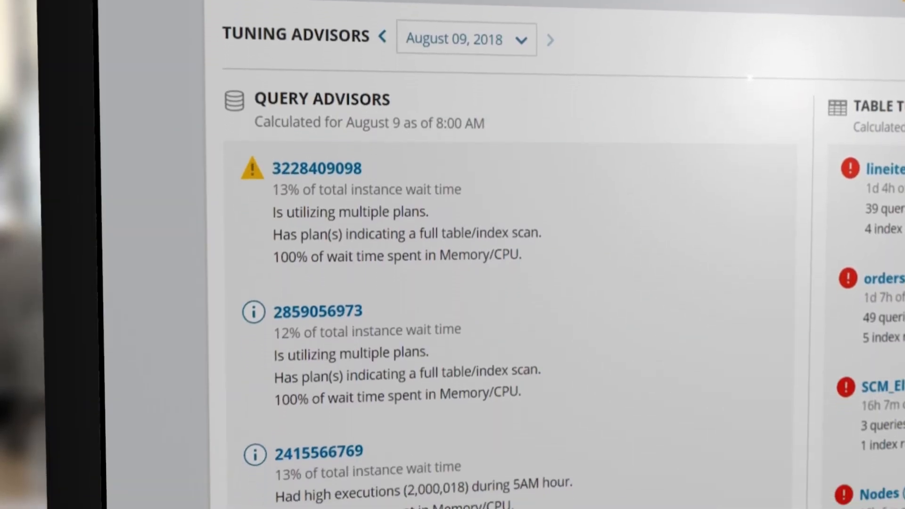
{"action": "scroll", "scroll_direction": "down", "scroll_amount": 3}
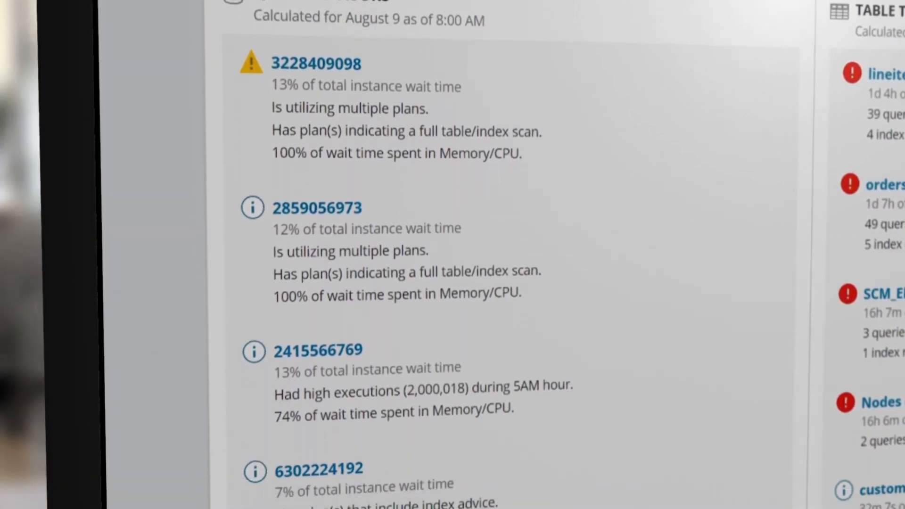
{"action": "scroll", "scroll_direction": "down", "scroll_amount": 3}
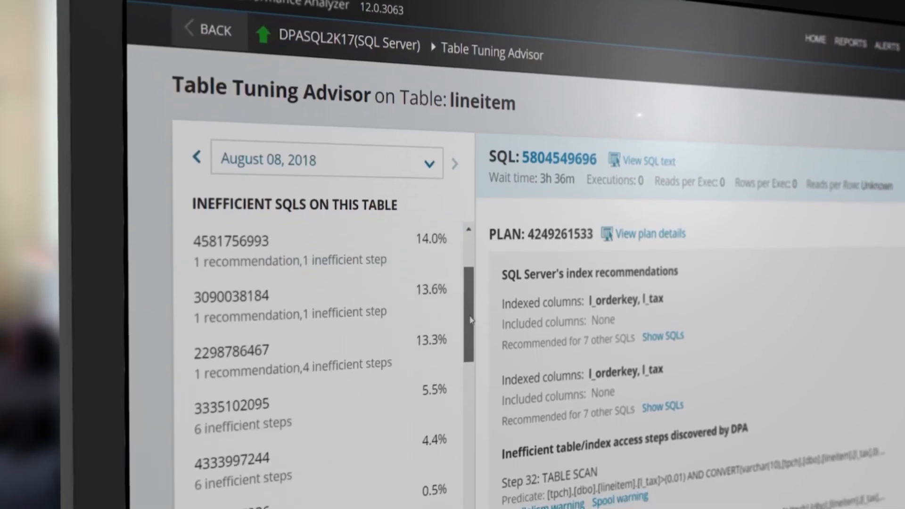
{"action": "scroll", "scroll_direction": "down", "scroll_amount": 3}
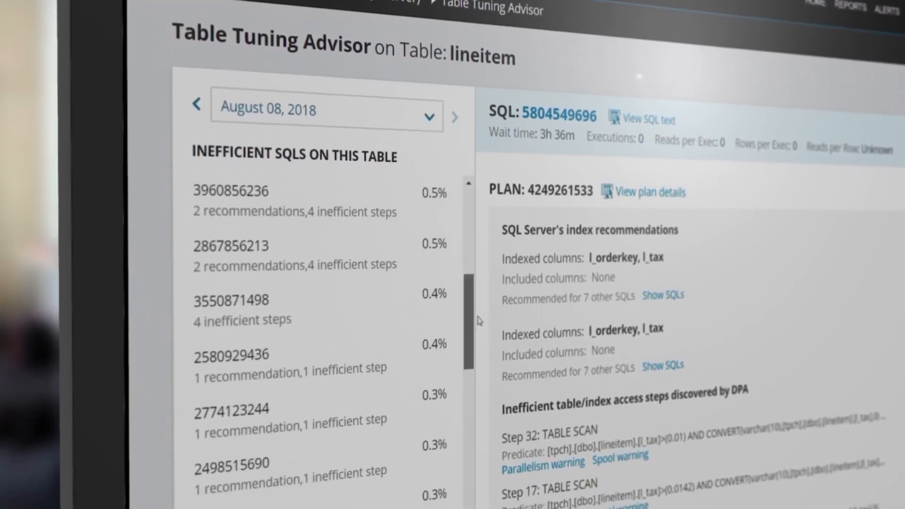
{"action": "scroll", "scroll_direction": "up", "scroll_amount": 3}
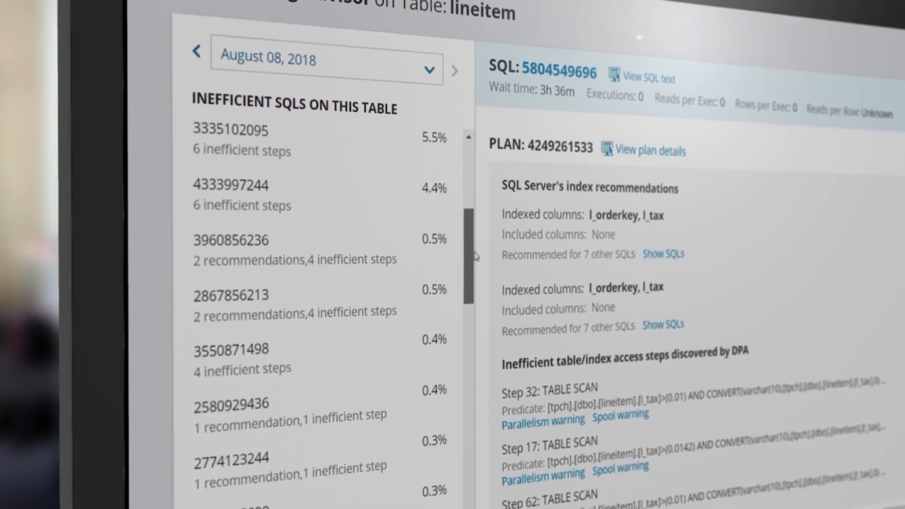
{"action": "scroll", "scroll_direction": "up", "scroll_amount": 3}
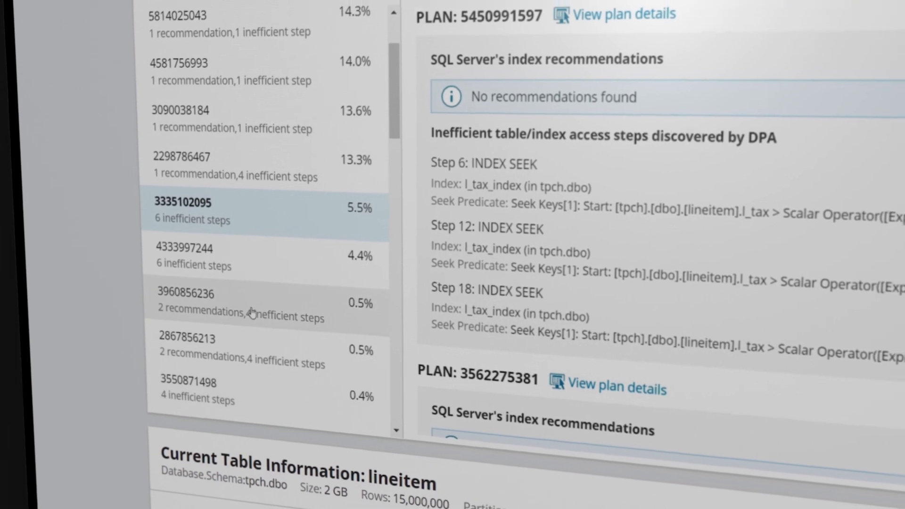
{"action": "left_click", "coordinate": [186, 294]}
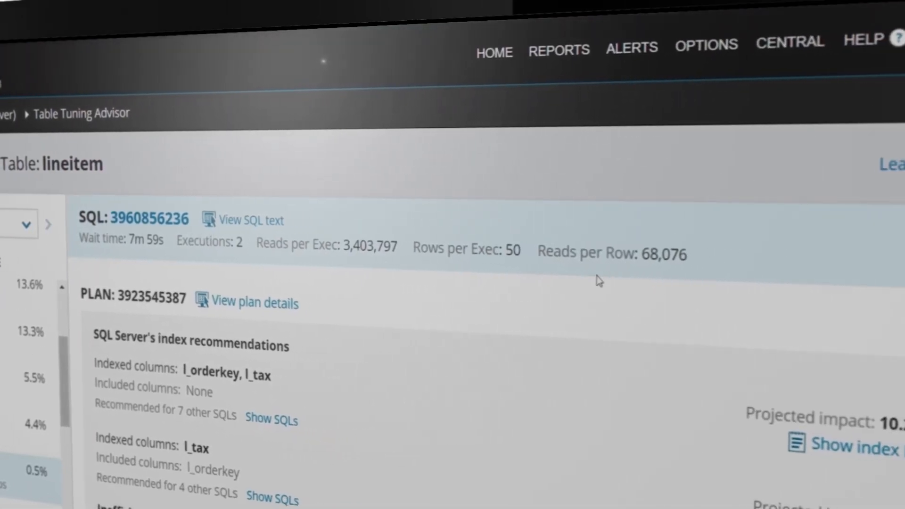
{"action": "scroll", "scroll_direction": "down", "scroll_amount": 3}
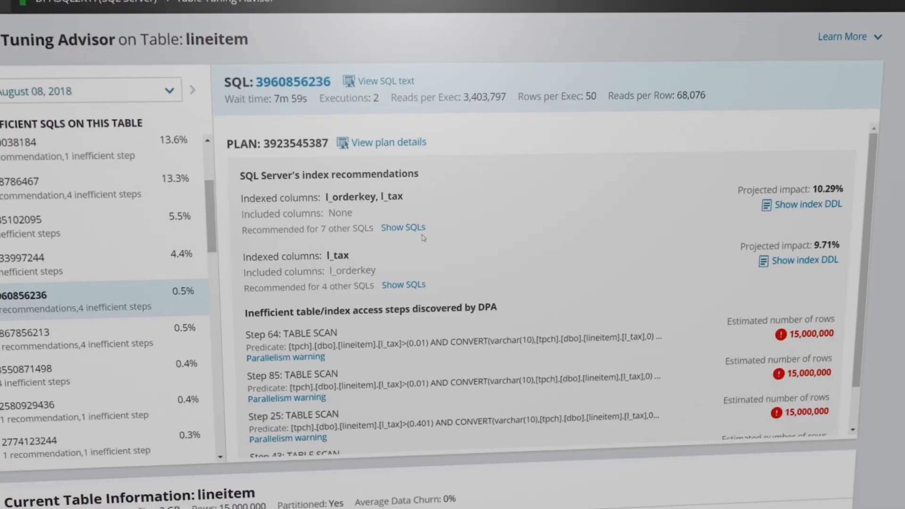
{"action": "left_click", "coordinate": [403, 227]}
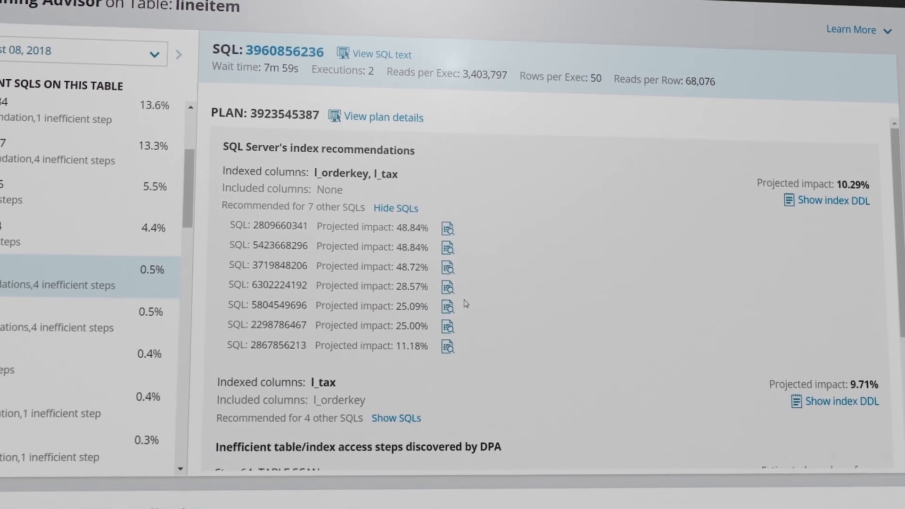
{"action": "left_click", "coordinate": [382, 116]}
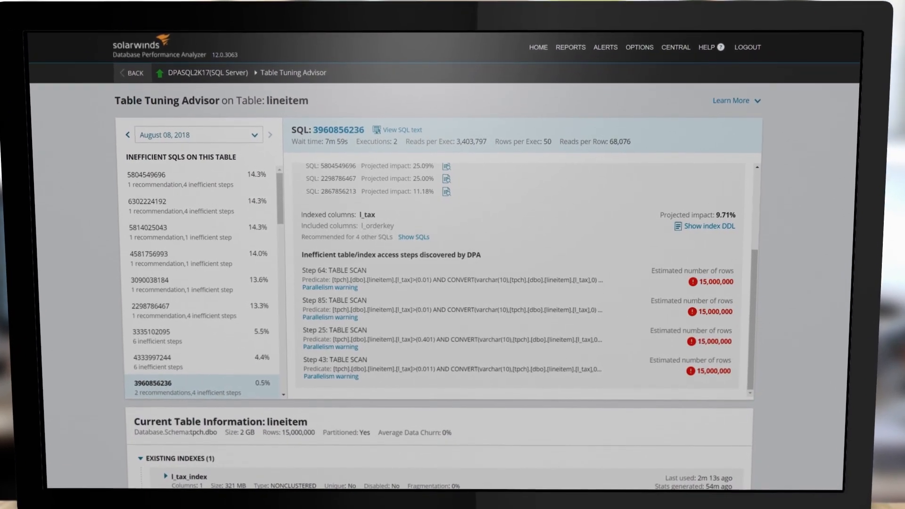
- Expand l_tax_index under Existing Indexes and scroll through the lineitem Table Columns
{"action": "scroll", "scroll_direction": "down", "scroll_amount": 3}
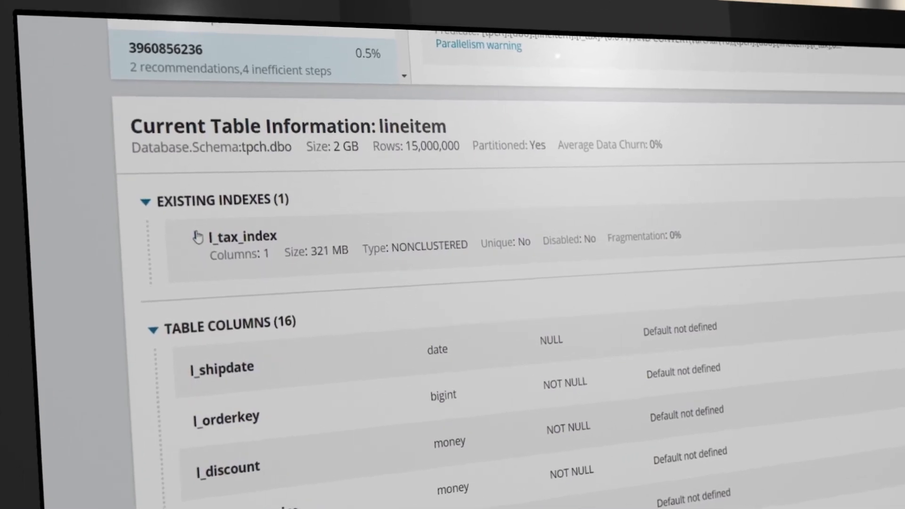
{"action": "left_click", "coordinate": [199, 236]}
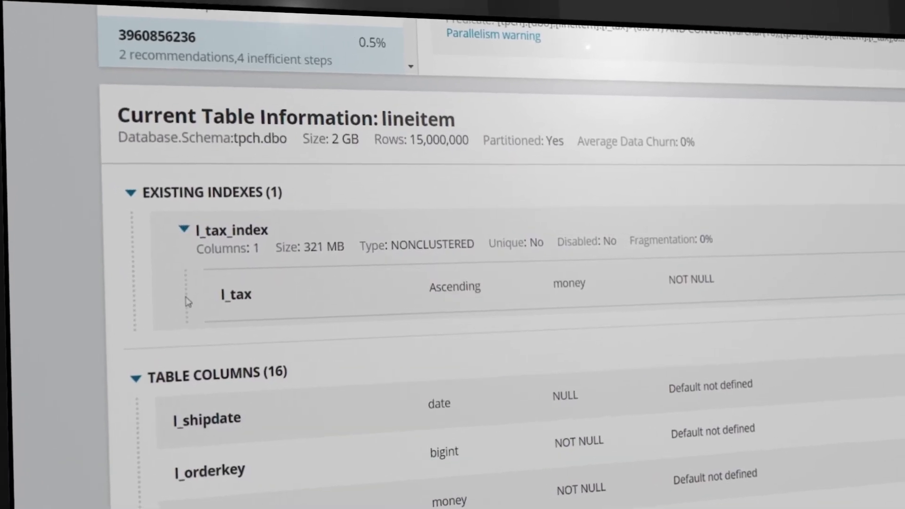
{"action": "scroll", "scroll_direction": "down", "scroll_amount": 3}
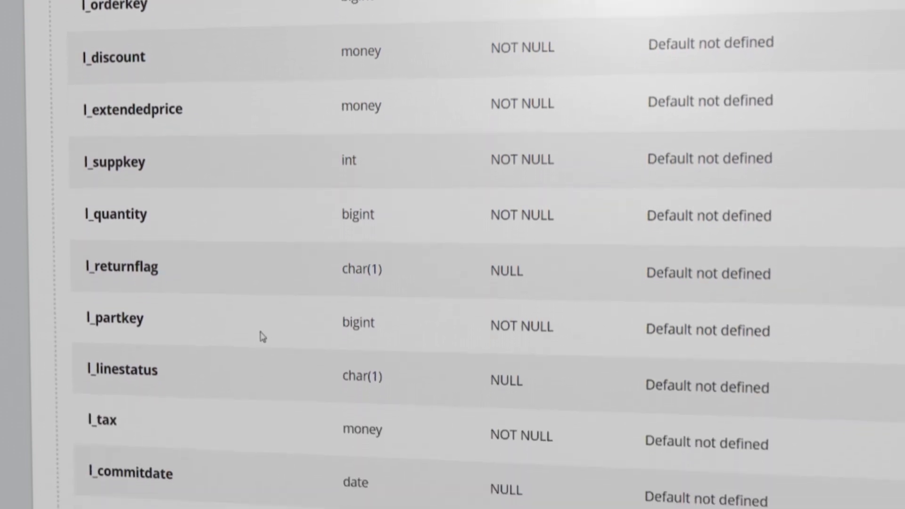